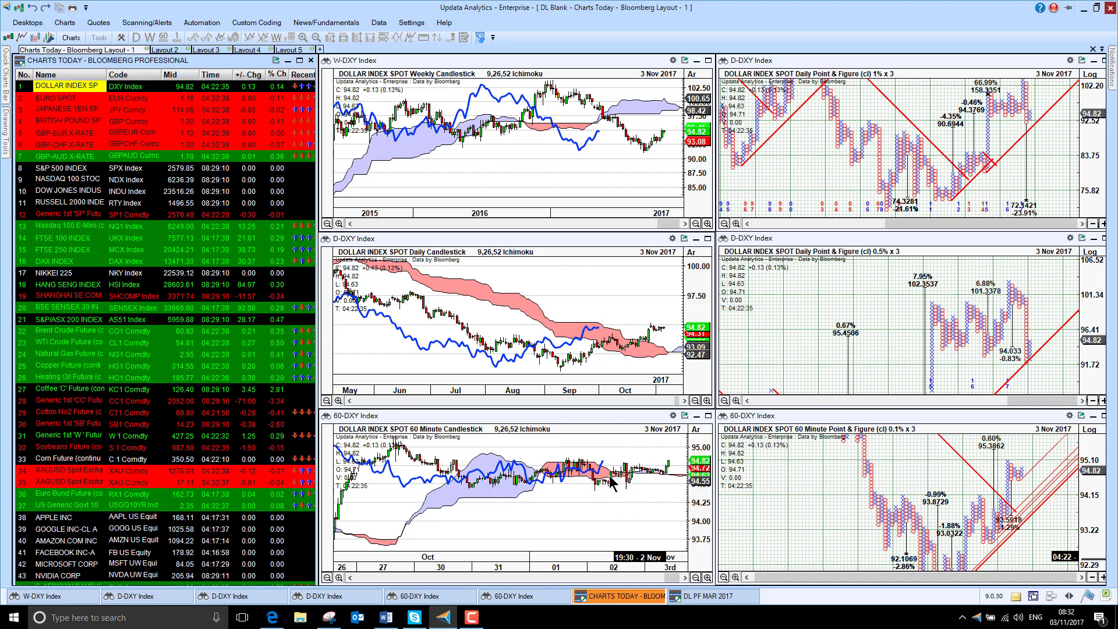
mouse_move(603, 331)
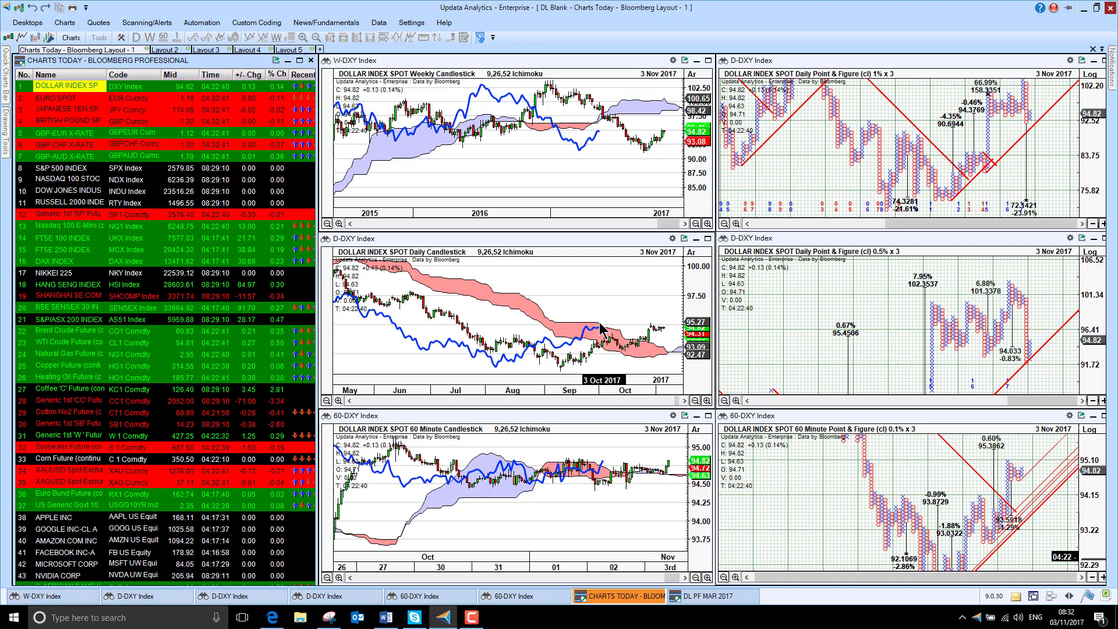
mouse_move(645, 345)
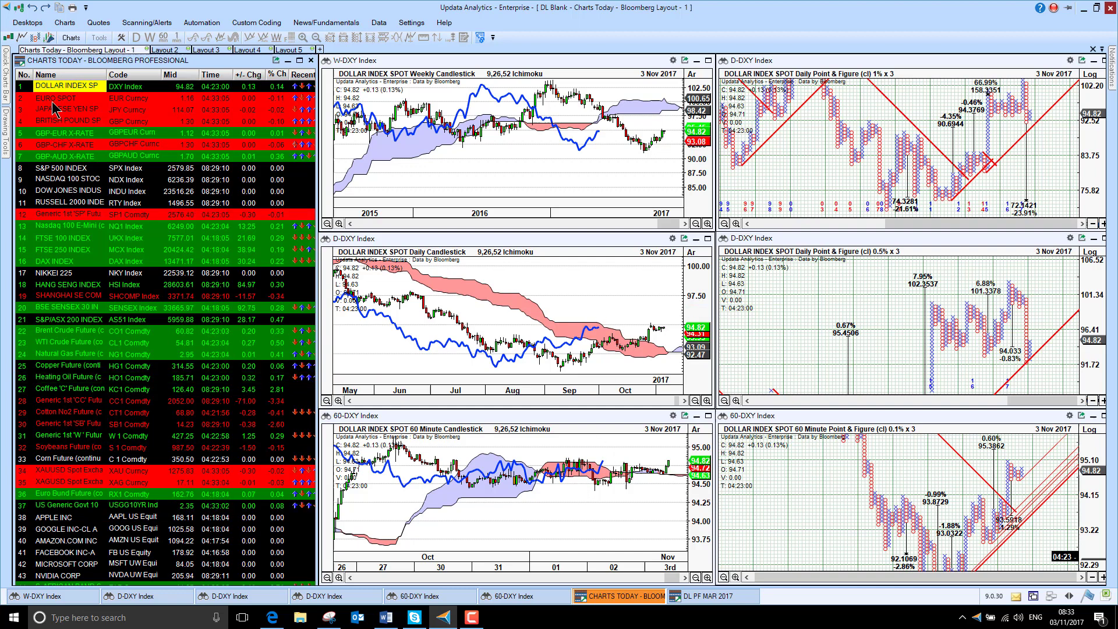
Step: Load the Euro spot rate, then the British Pound spot rate, into all six linked charts
click(56, 111)
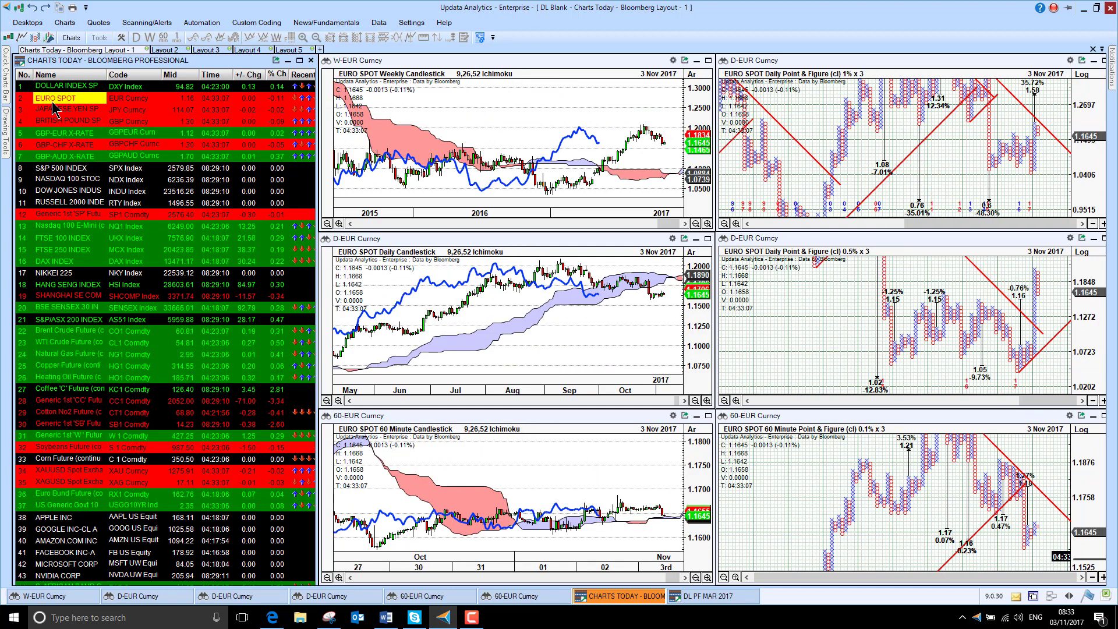
mouse_move(519, 530)
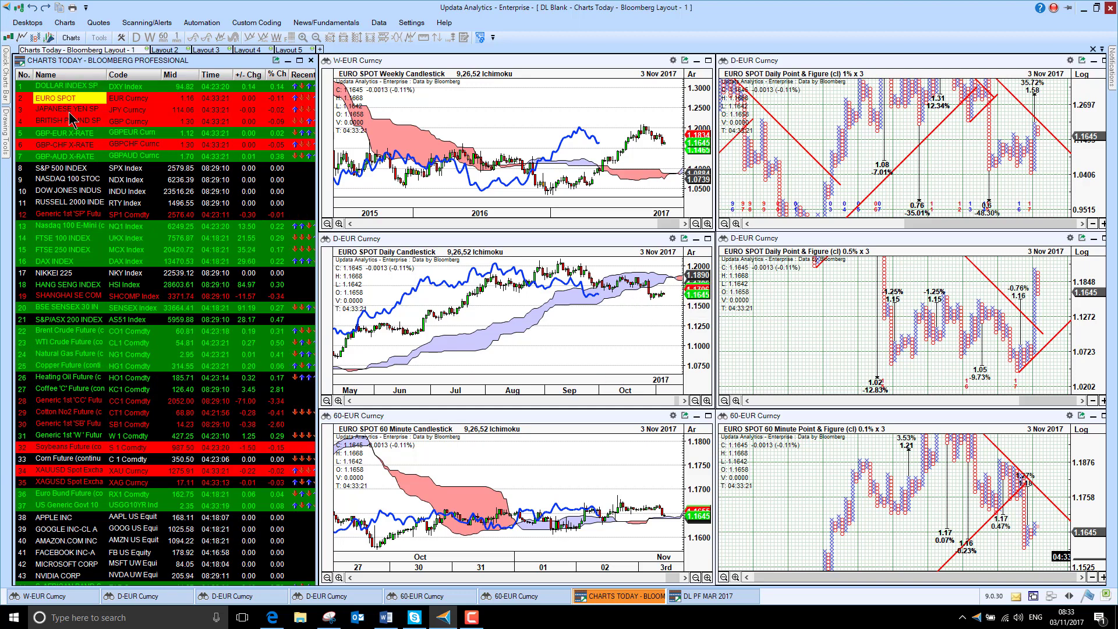
click(65, 113)
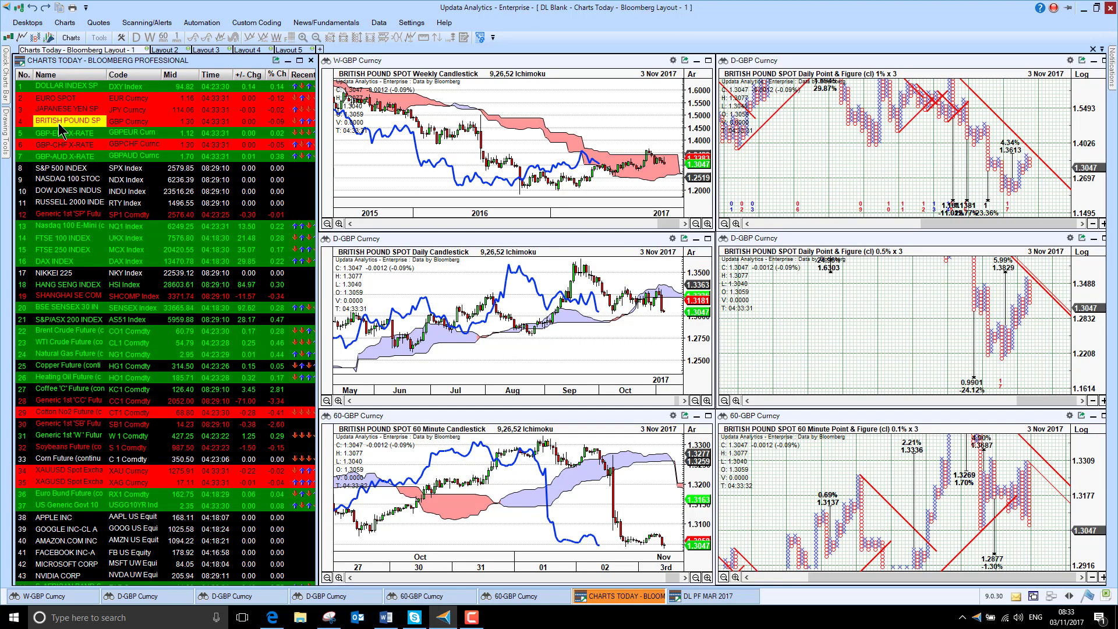
mouse_move(615, 480)
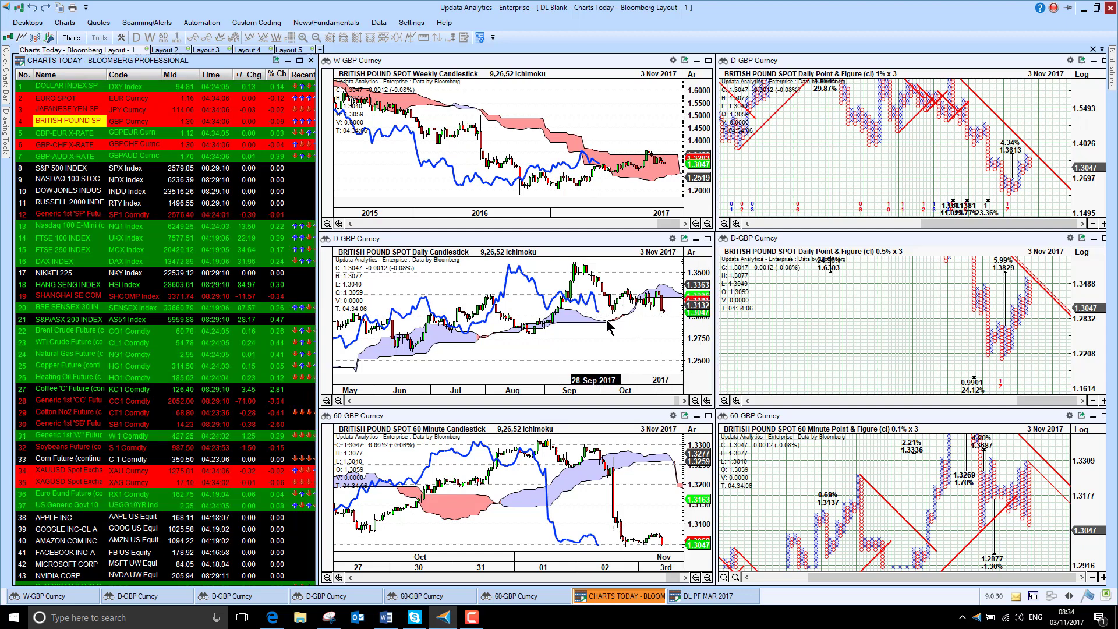
mouse_move(592, 198)
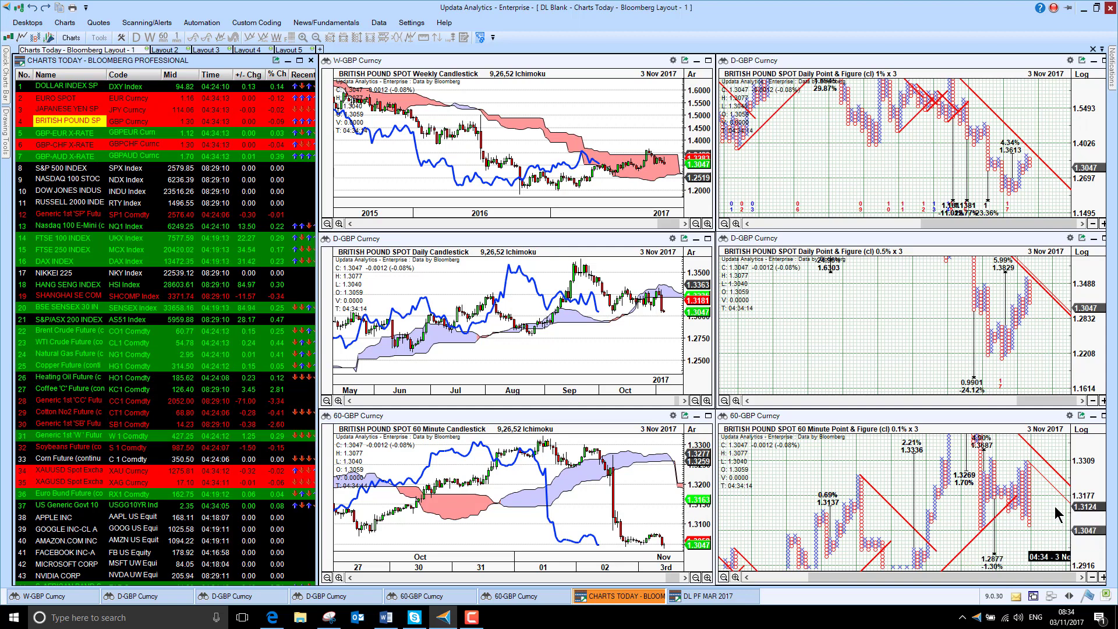
mouse_move(655, 524)
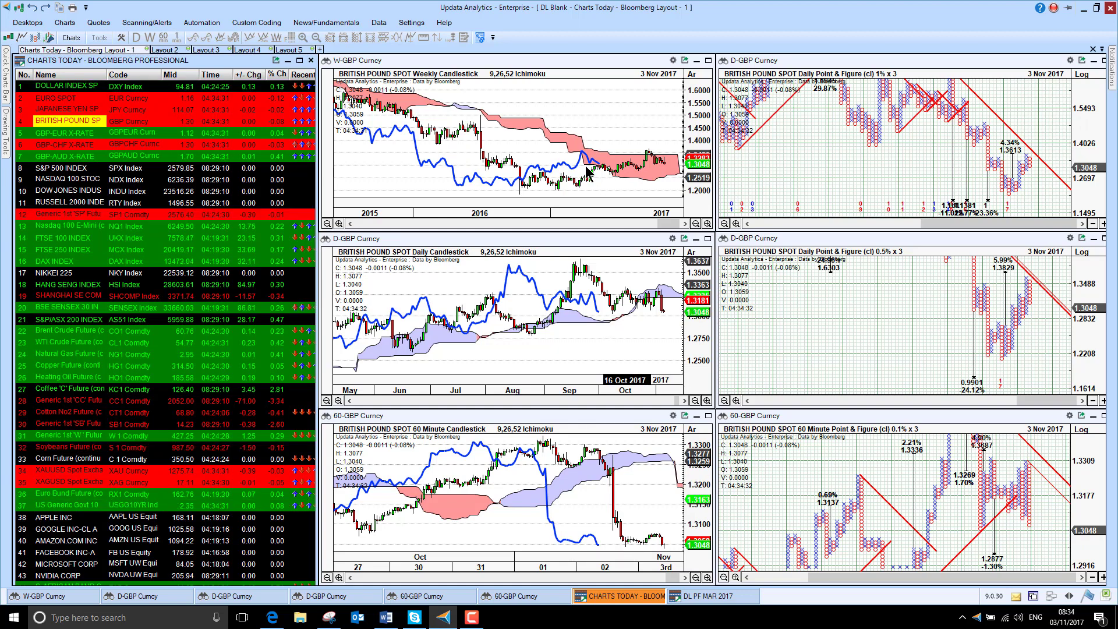
mouse_move(991, 464)
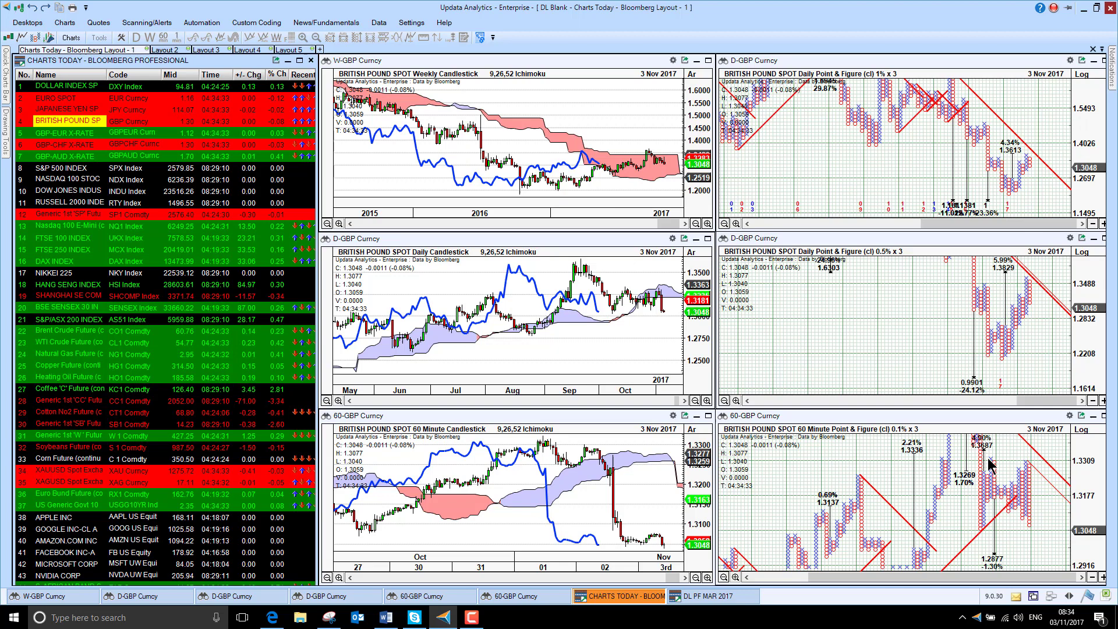
mouse_move(434, 225)
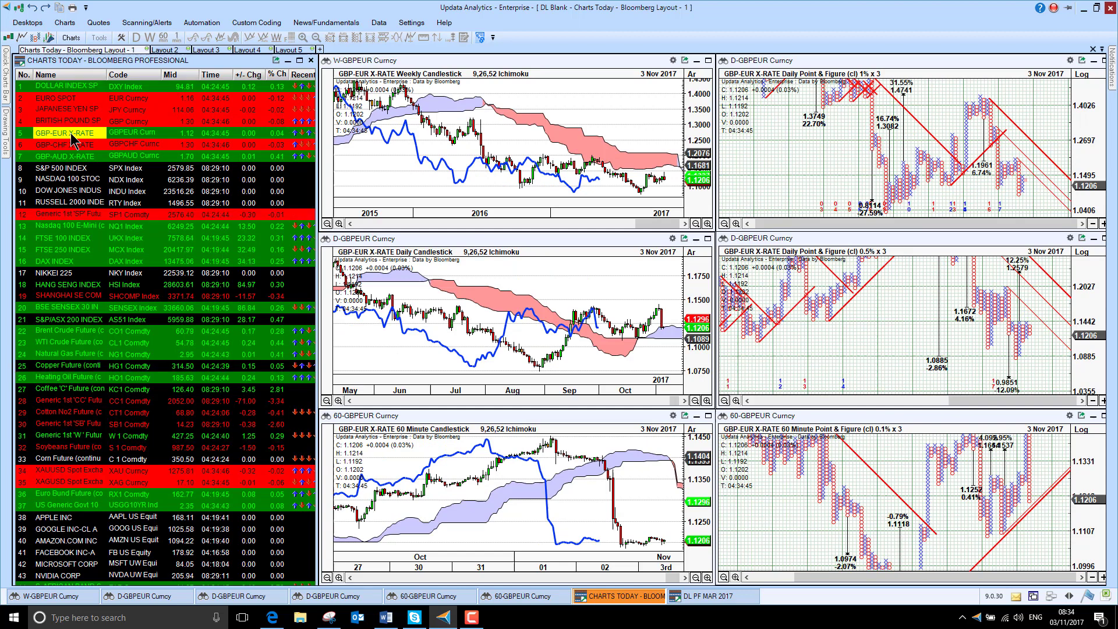
mouse_move(615, 350)
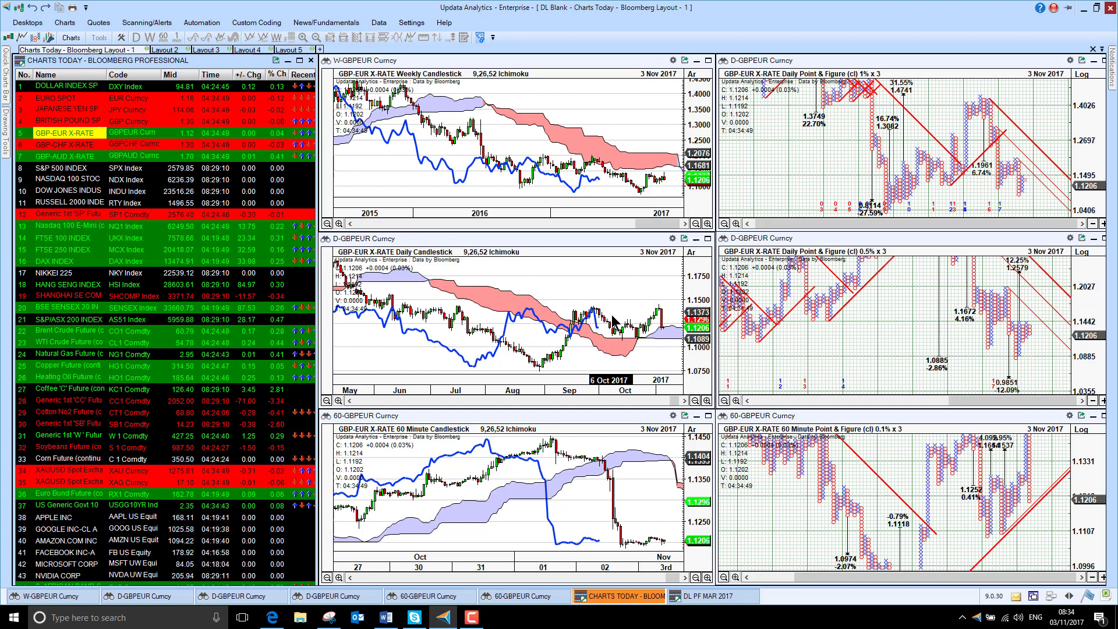
mouse_move(582, 354)
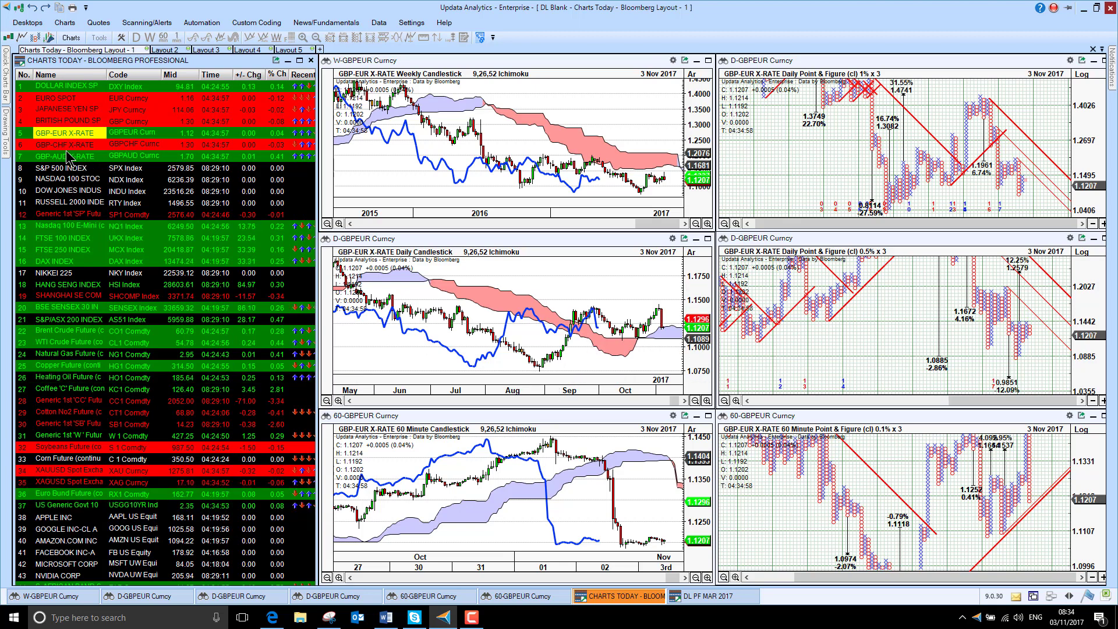
Step: Switch the linked charts to the GBP-AUD cross rate and then to the S&P 500 Index
click(56, 144)
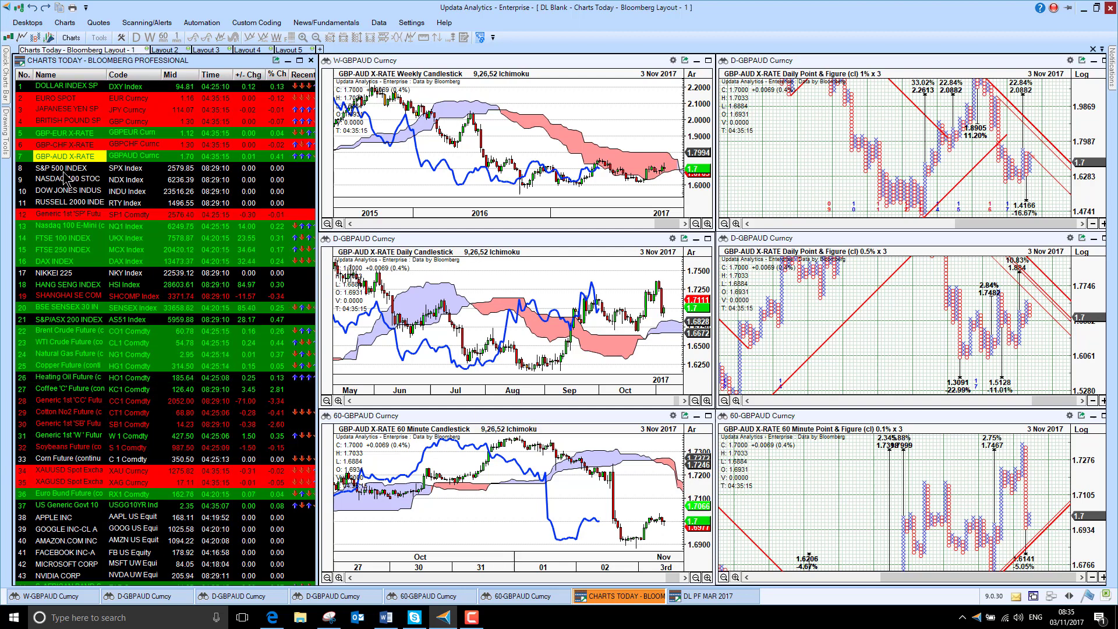
click(56, 168)
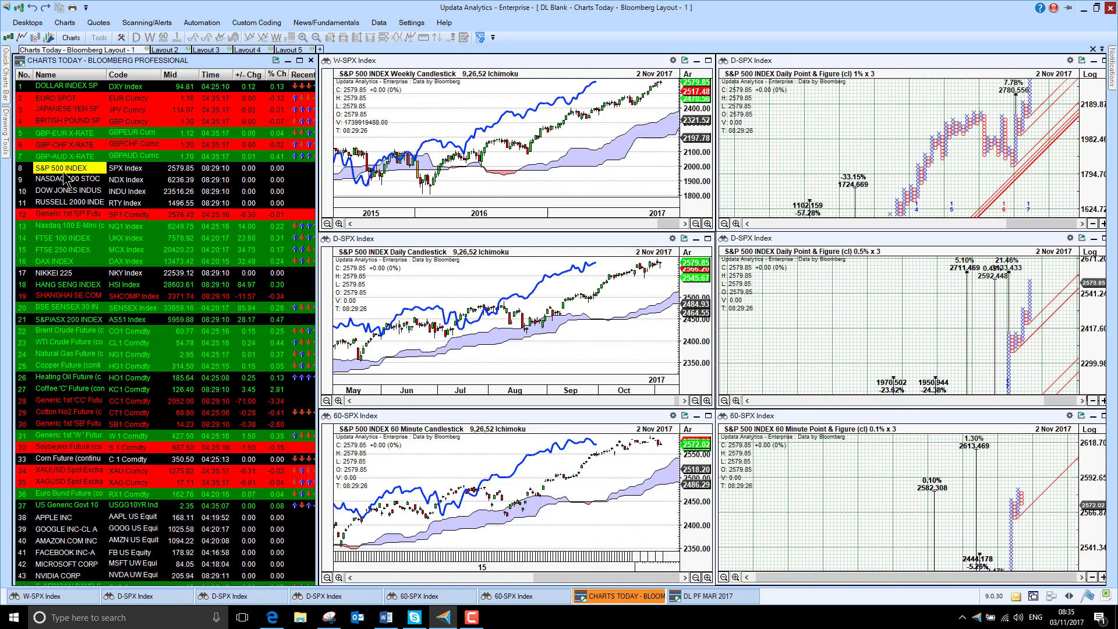
Step: Step the charts through Nasdaq 100, Dow Jones, Russell 2000 and the S&P and Nasdaq E-mini futures
click(64, 177)
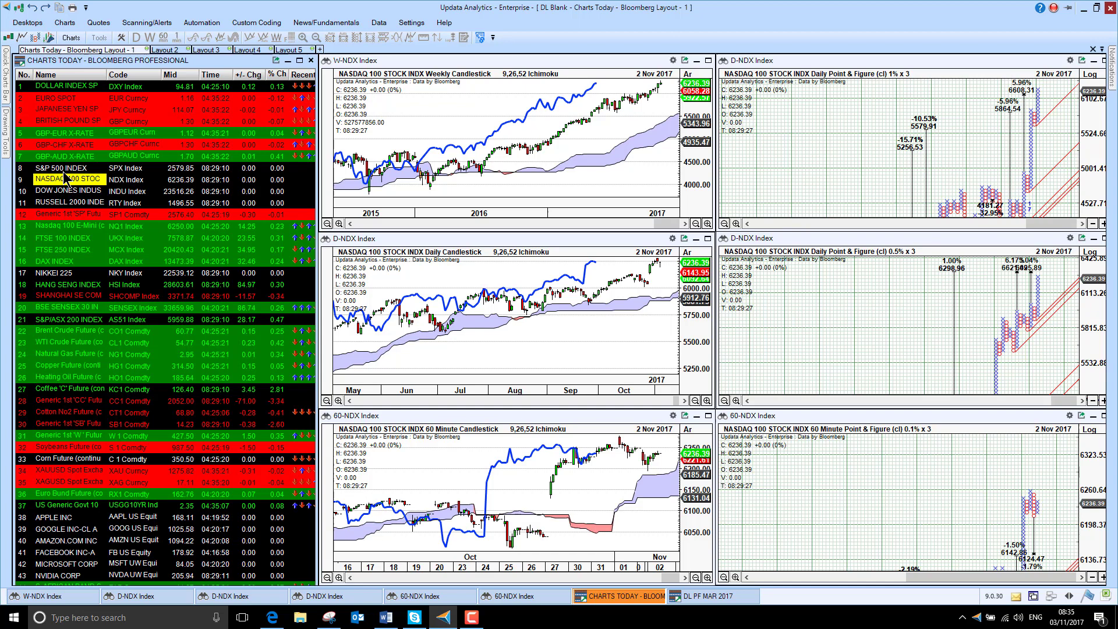
click(56, 179)
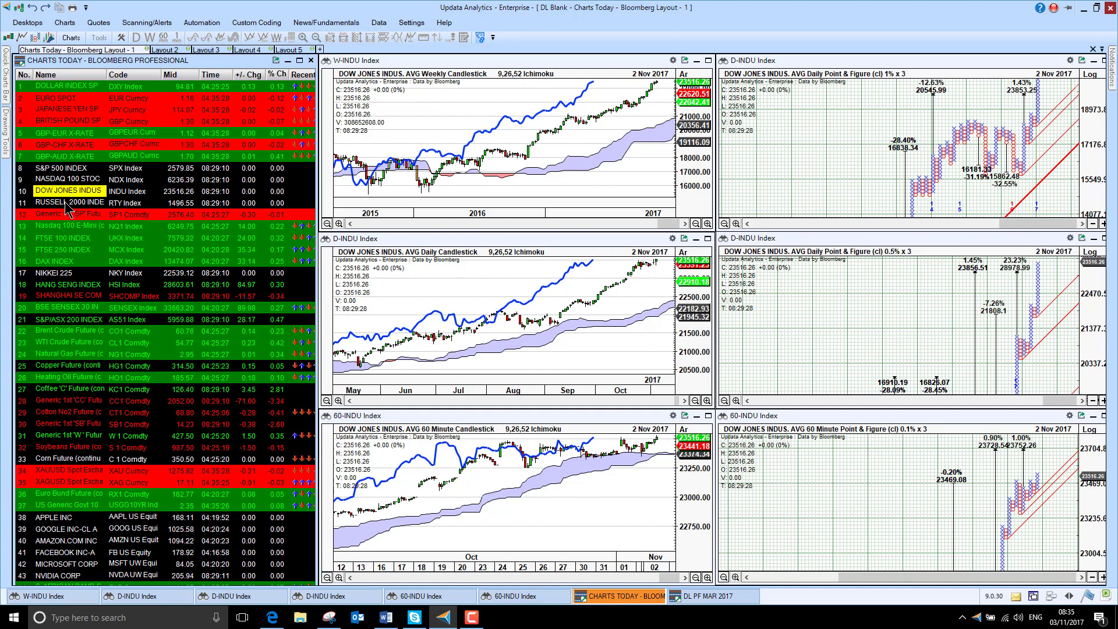
click(64, 205)
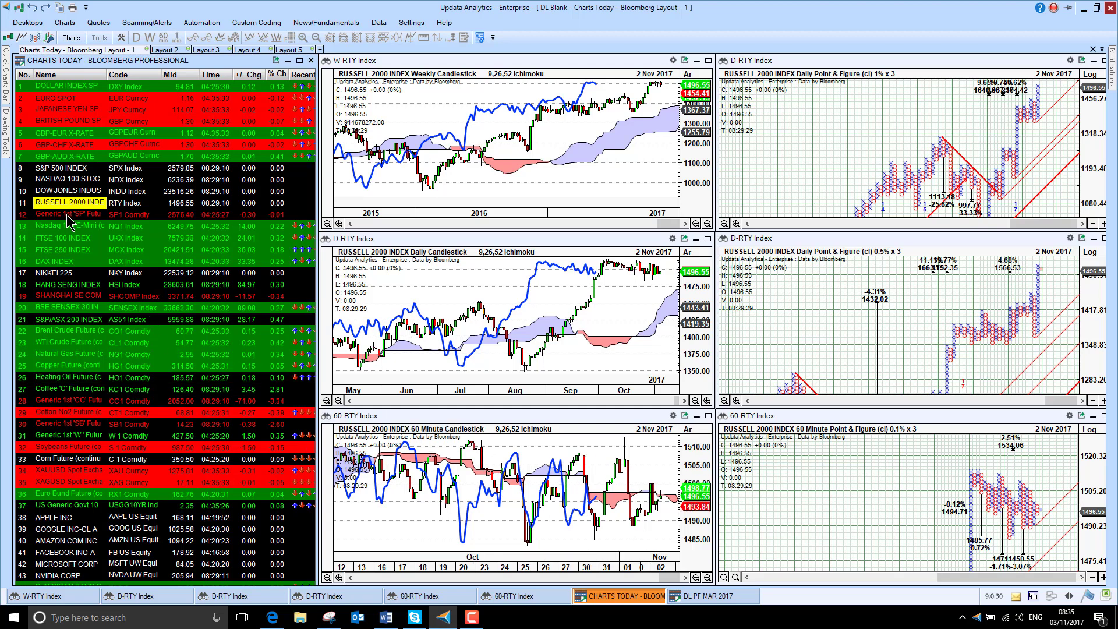
click(58, 197)
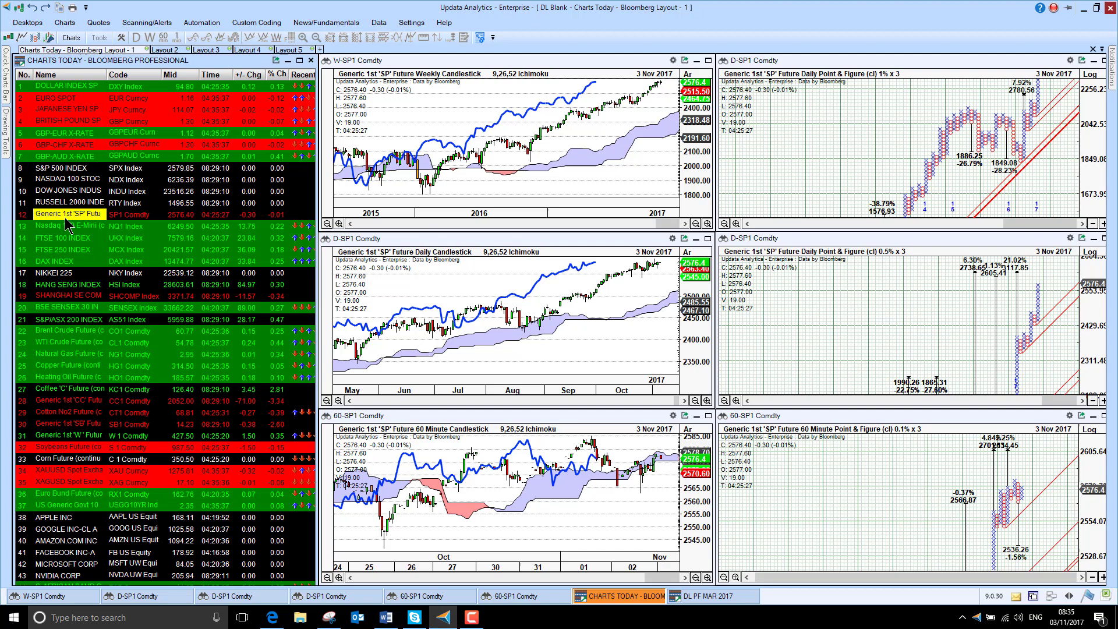
click(56, 241)
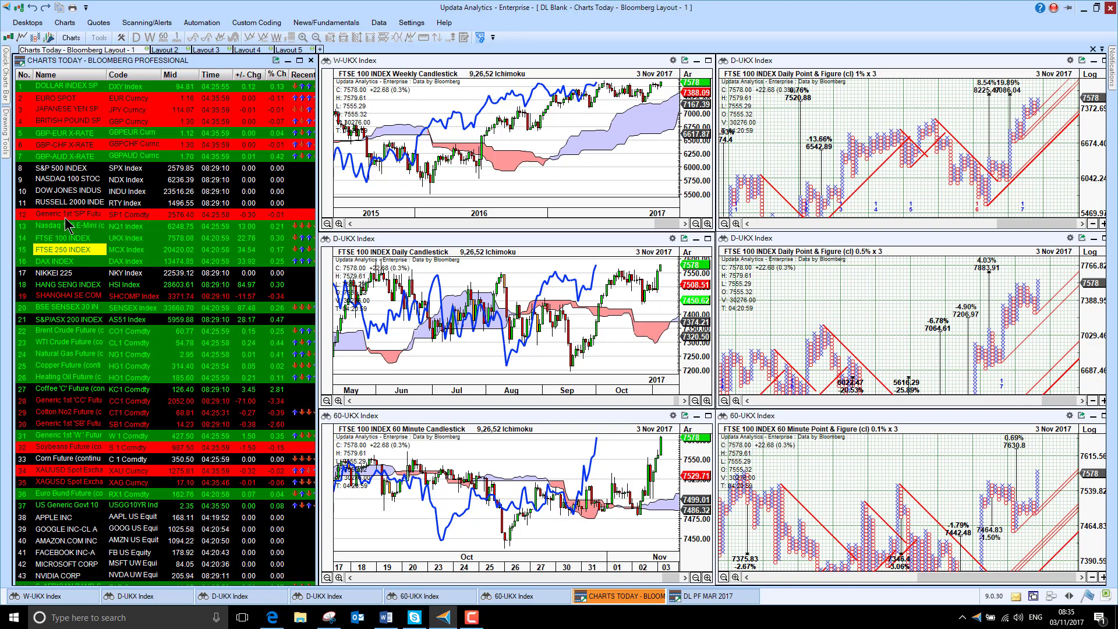
Step: Step the charts through FTSE 250, Nikkei 225, Hang Seng and Sensex from the watchlist
click(56, 249)
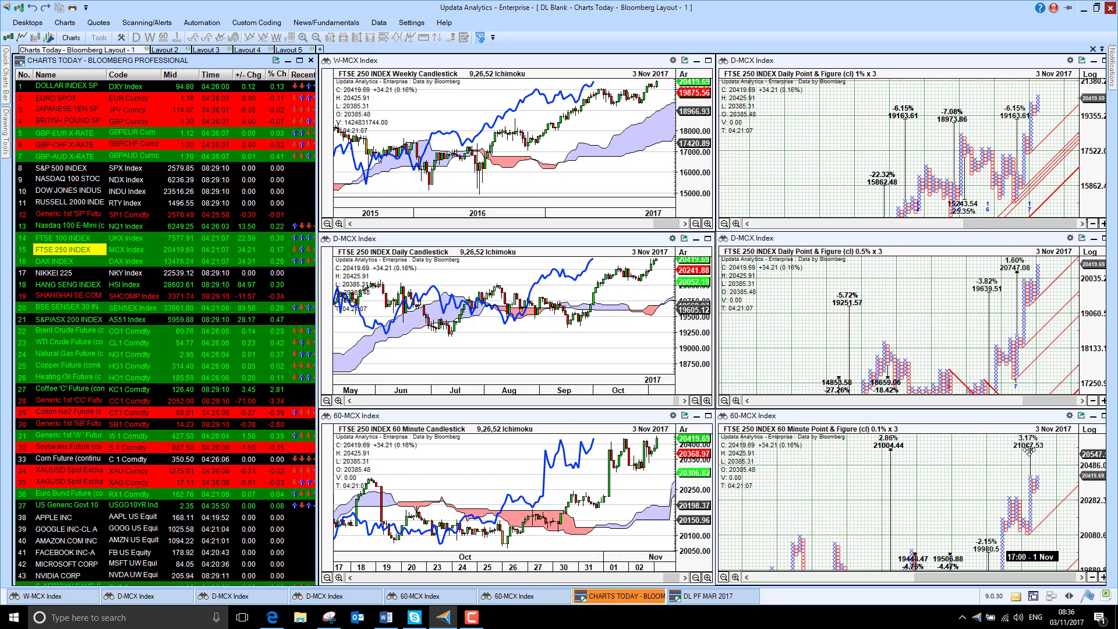
mouse_move(952, 473)
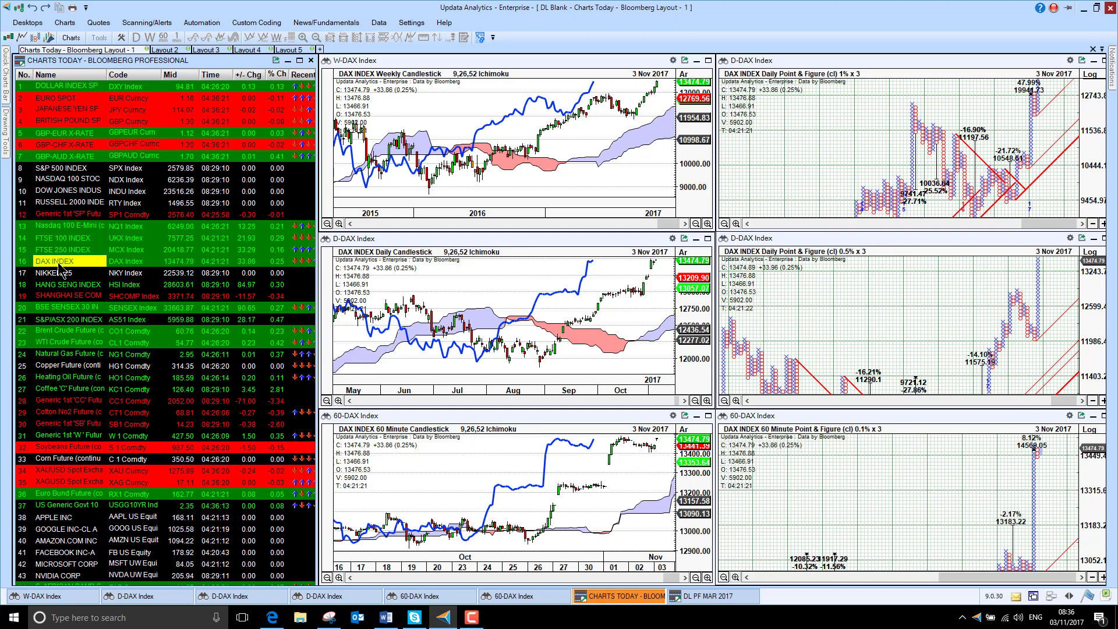
click(59, 272)
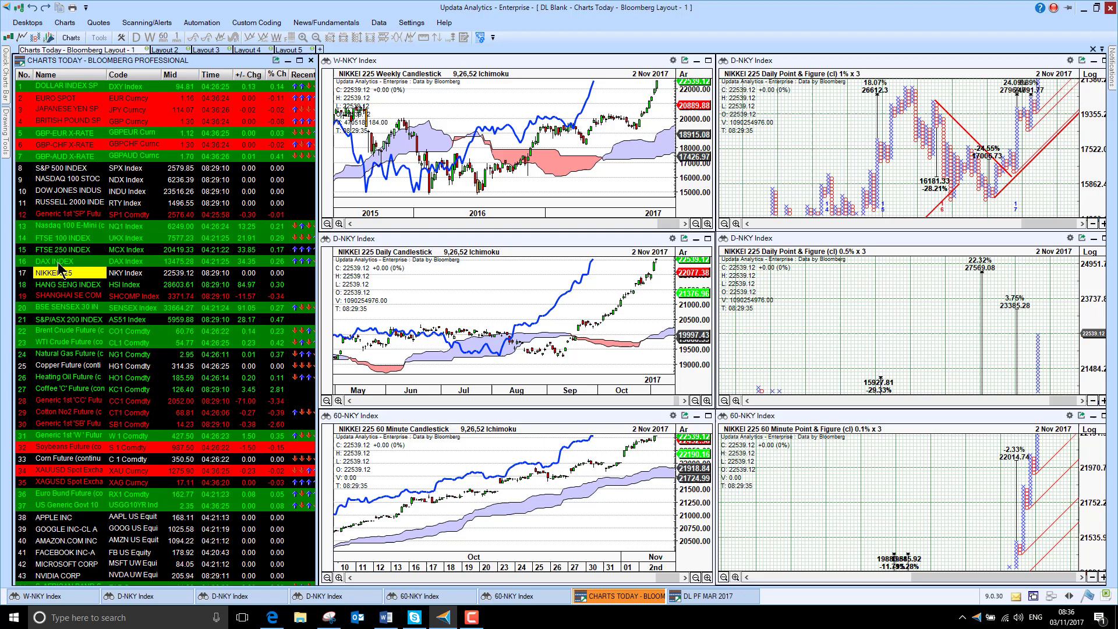
click(56, 284)
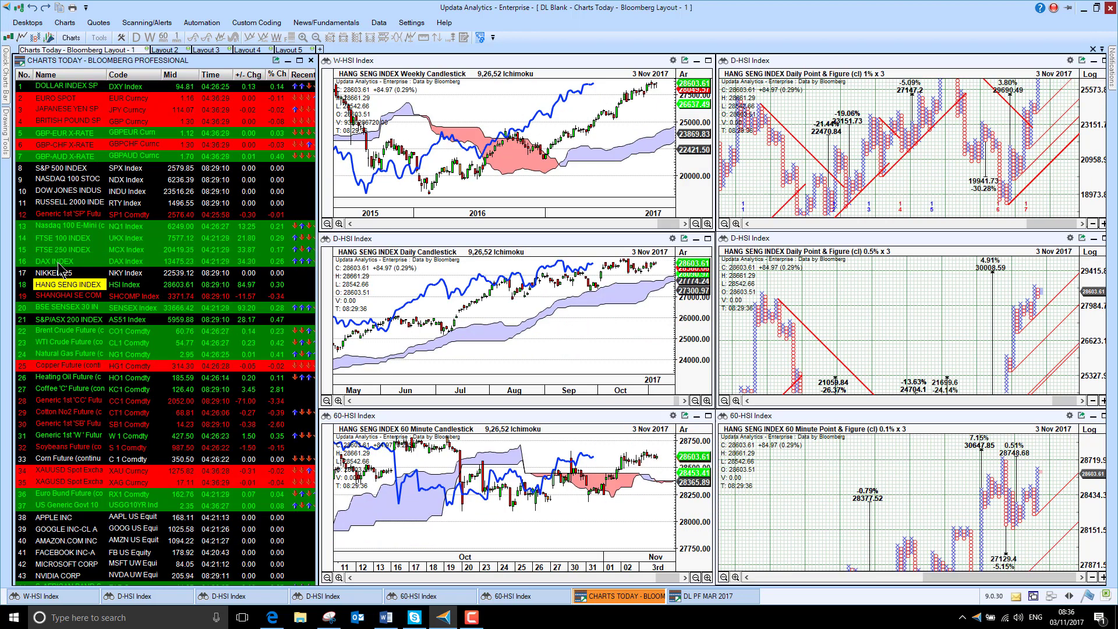
click(53, 295)
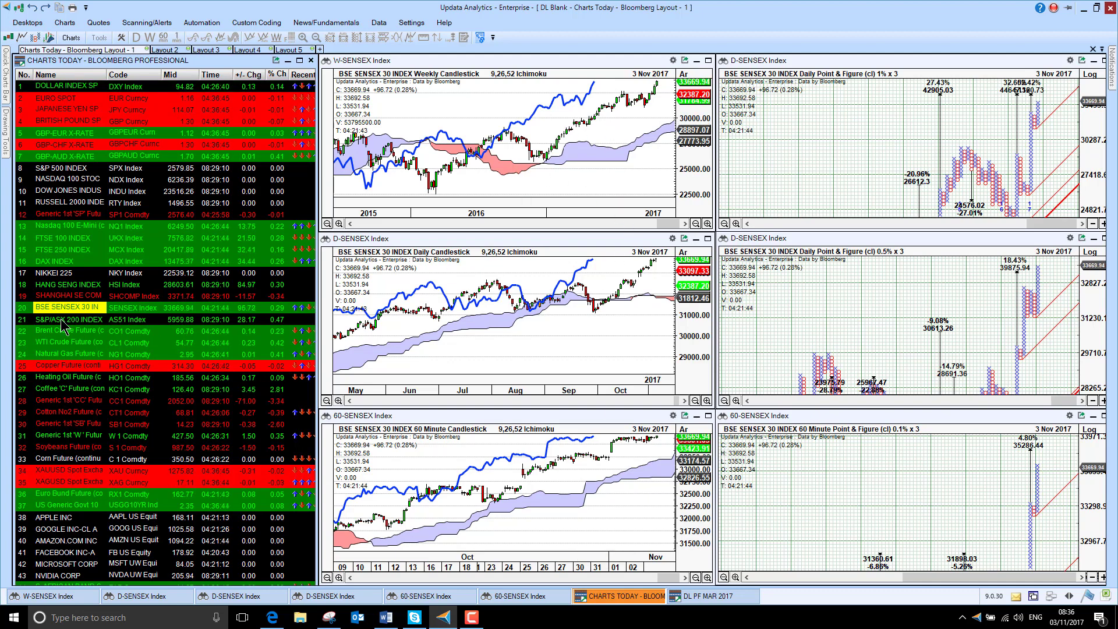
Step: Load the S&P/ASX 200 index and then the Brent Crude future into all charts
click(58, 319)
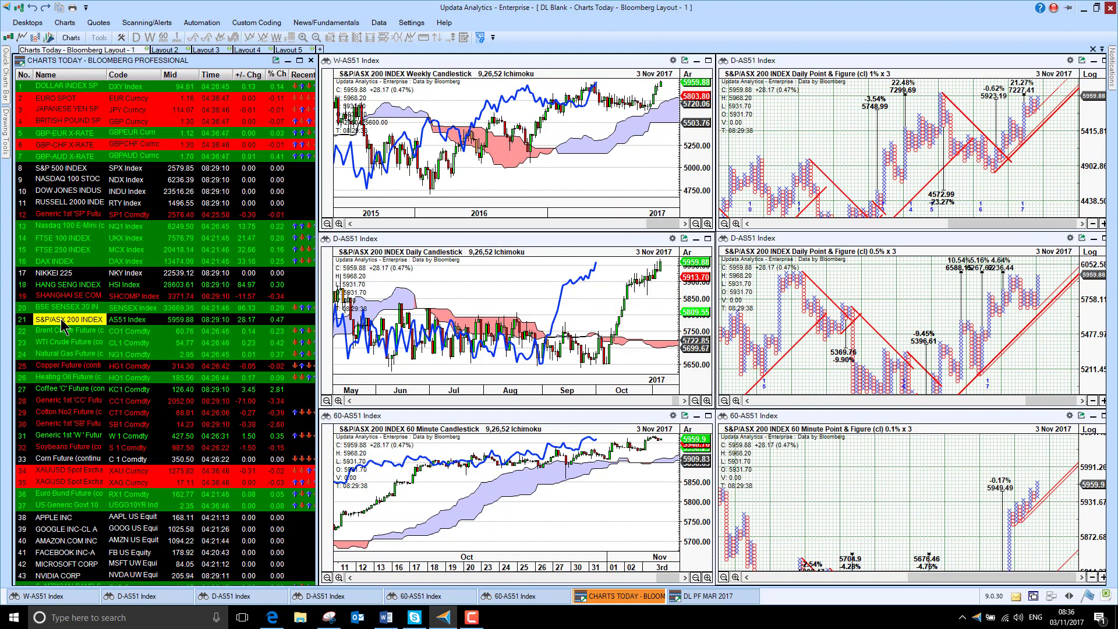
click(64, 331)
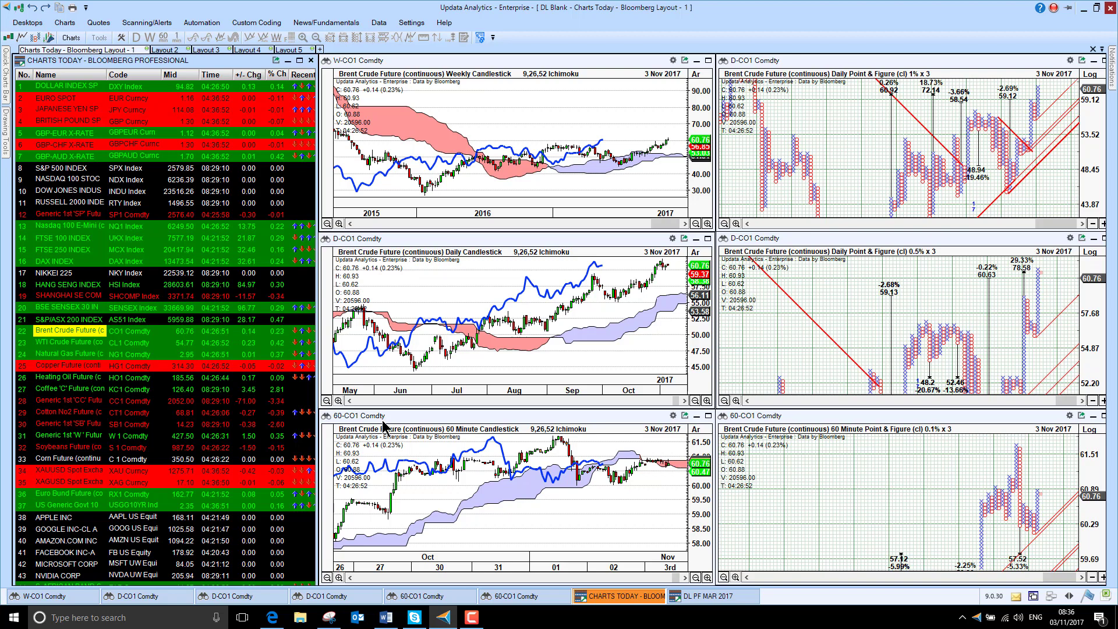
Step: Step past the natural gas future to show the XAGUSD silver spot rate in every chart
click(64, 342)
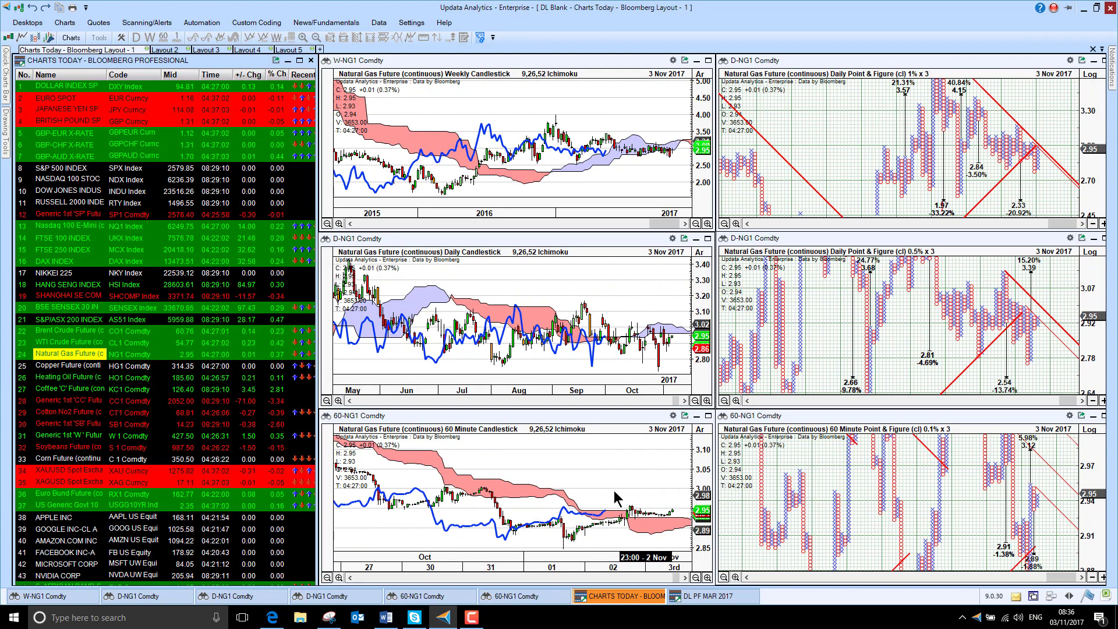
click(63, 365)
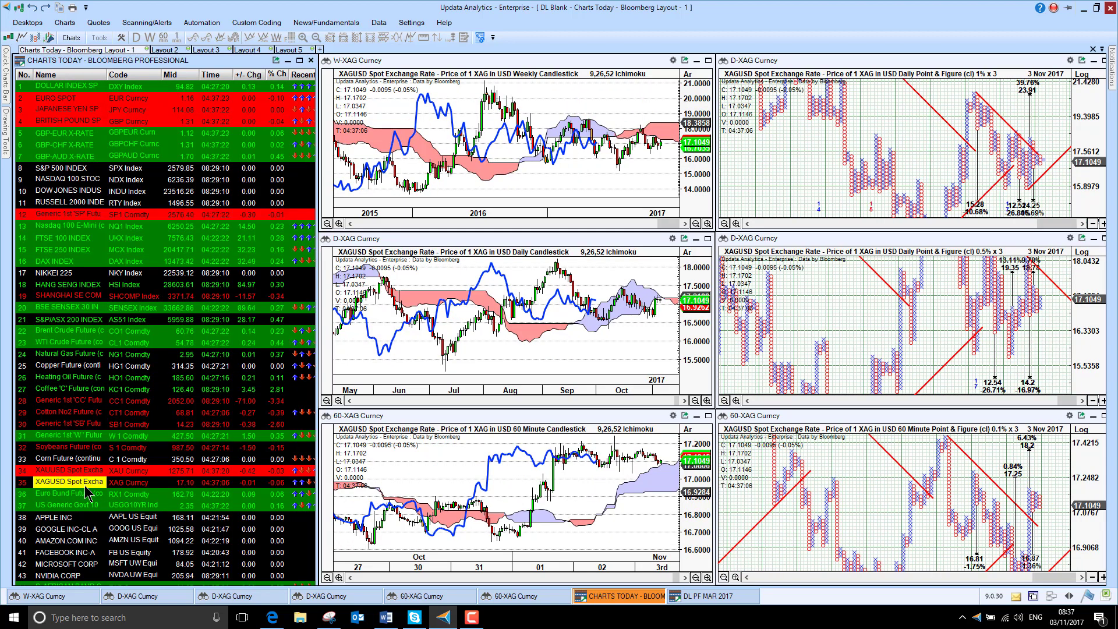
Step: Load the US 10-year government yield and then Apple into the linked charts
click(47, 519)
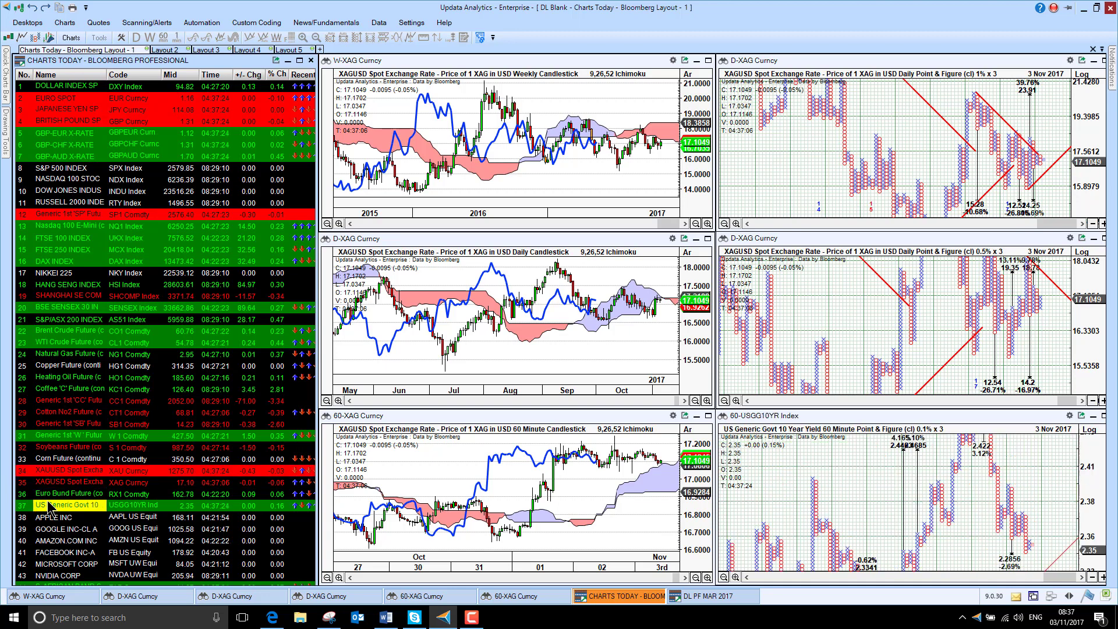
click(58, 505)
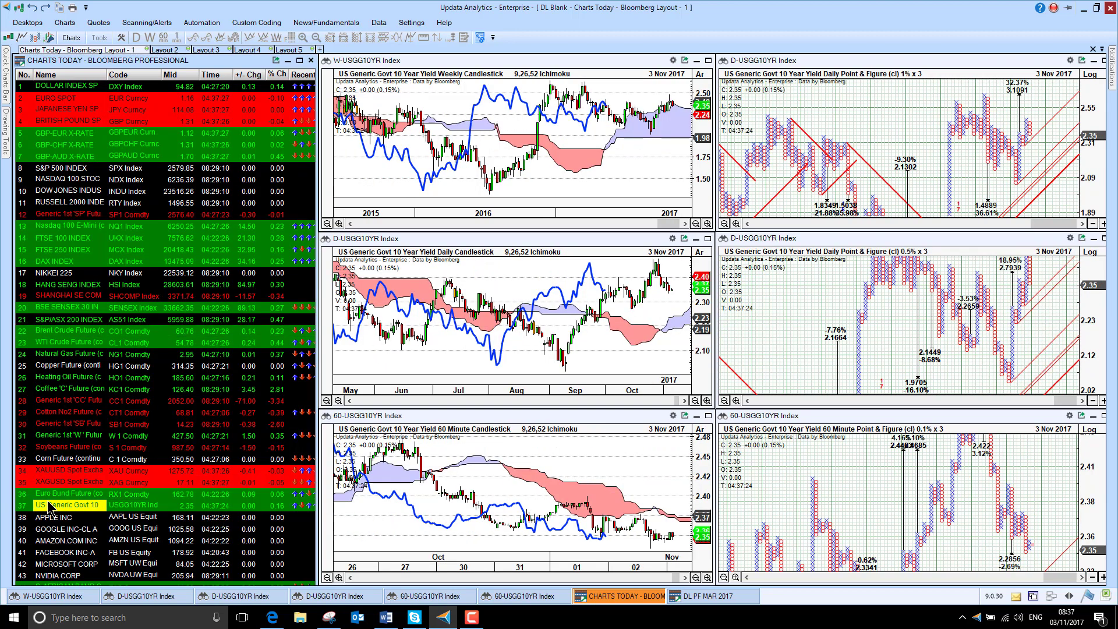
click(53, 533)
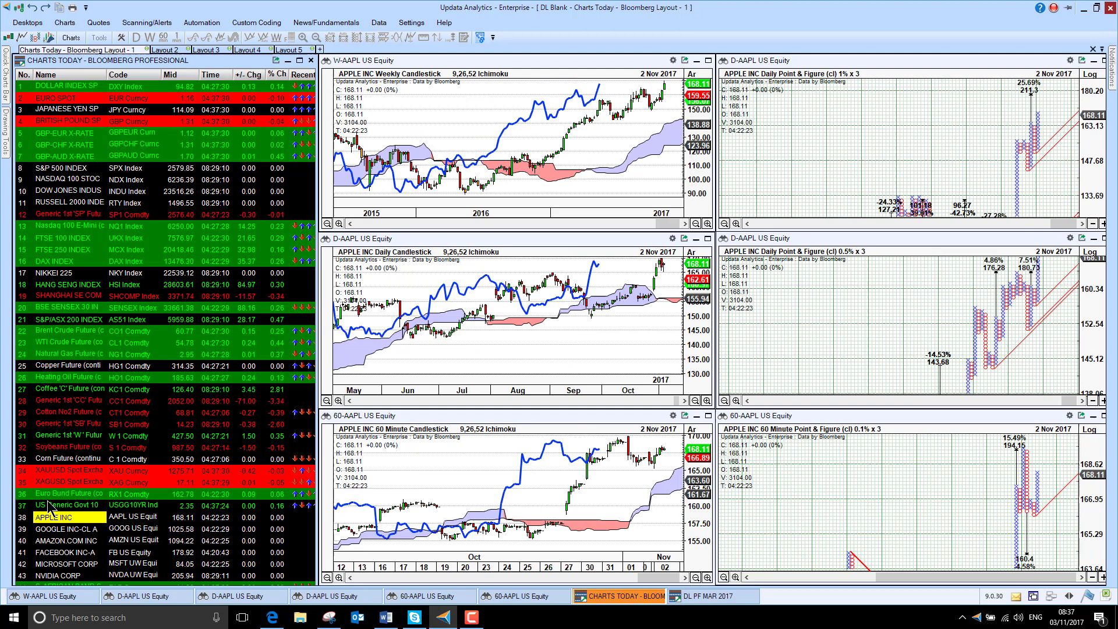
Step: Step through Google and Amazon, ending with Microsoft shown in all six timeframes
click(59, 544)
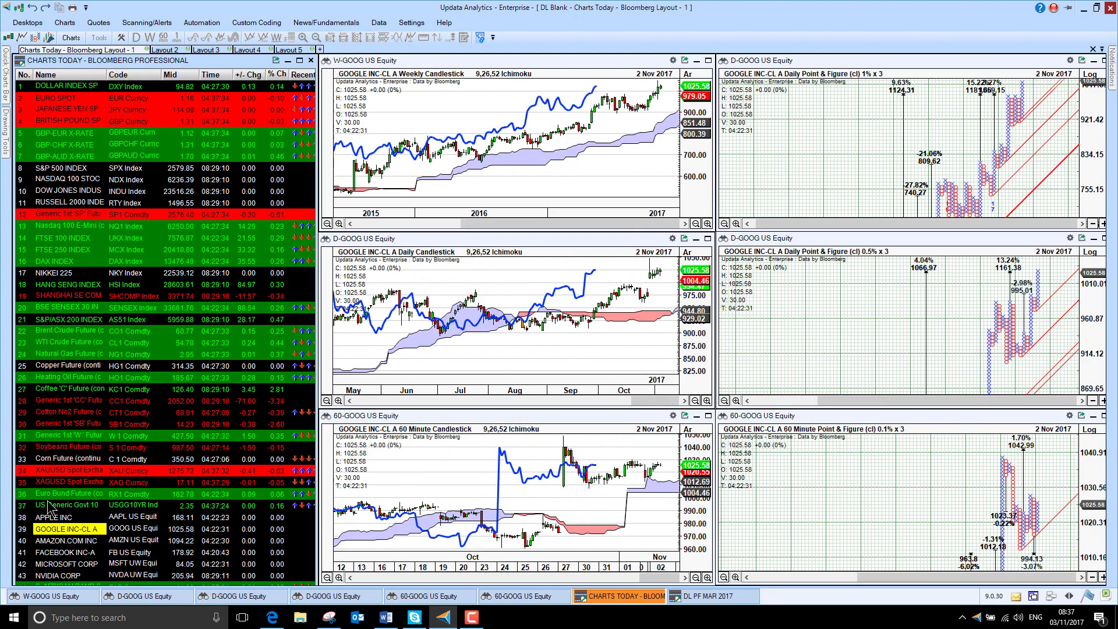
click(52, 556)
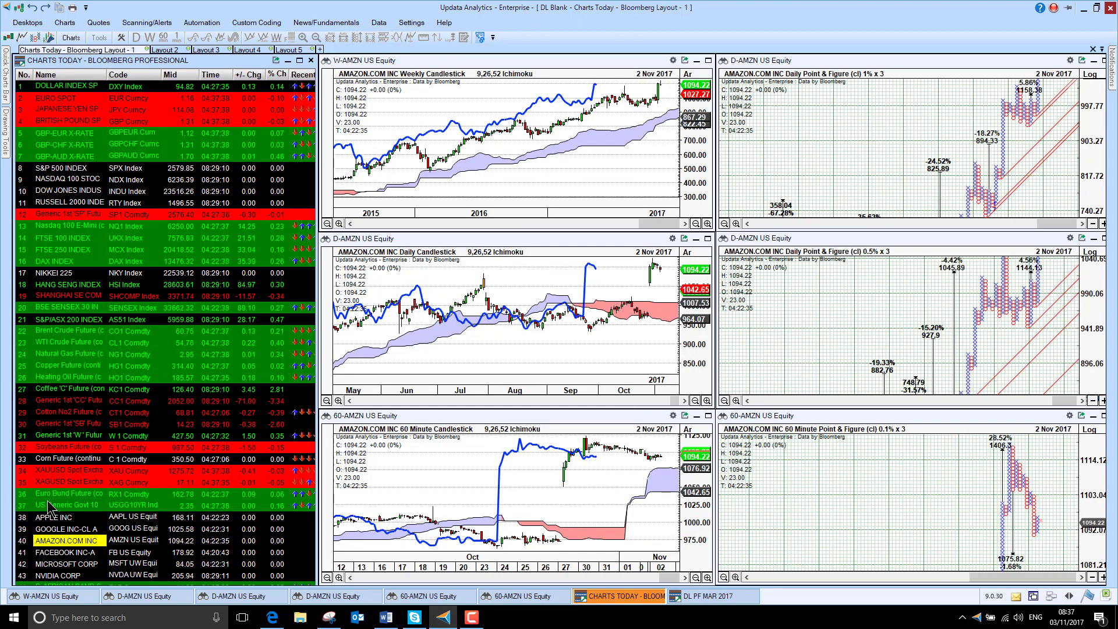
click(53, 552)
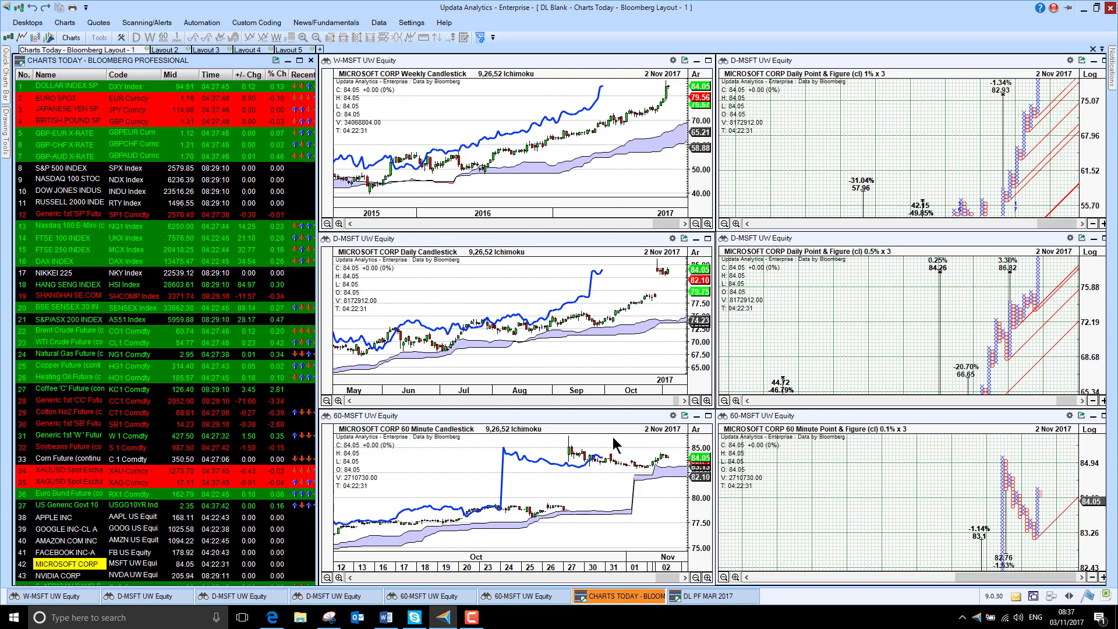
mouse_move(630, 222)
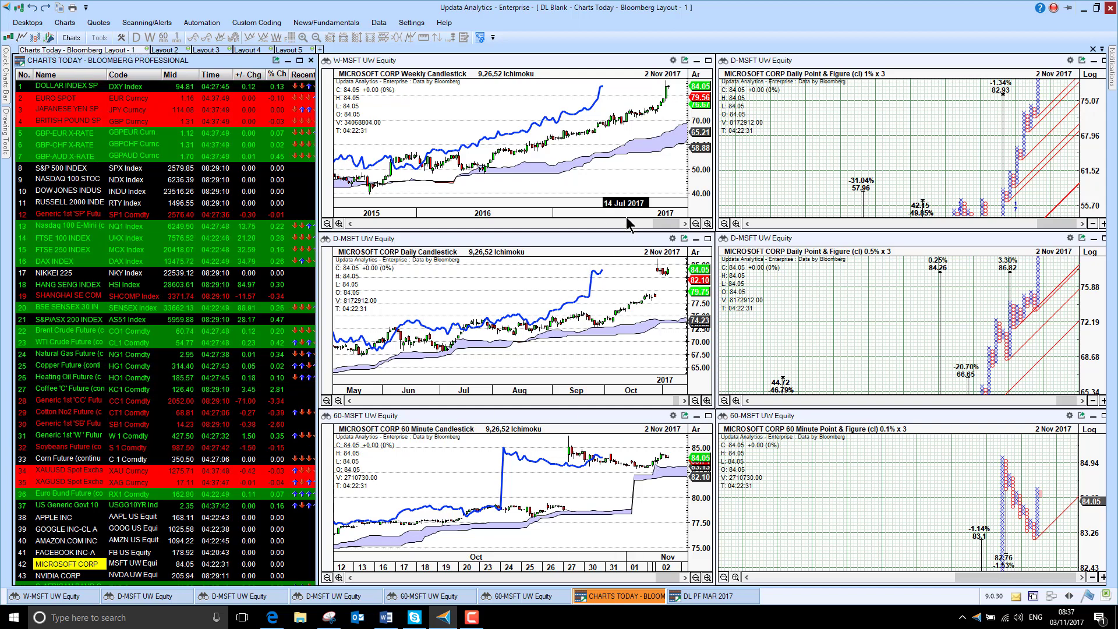